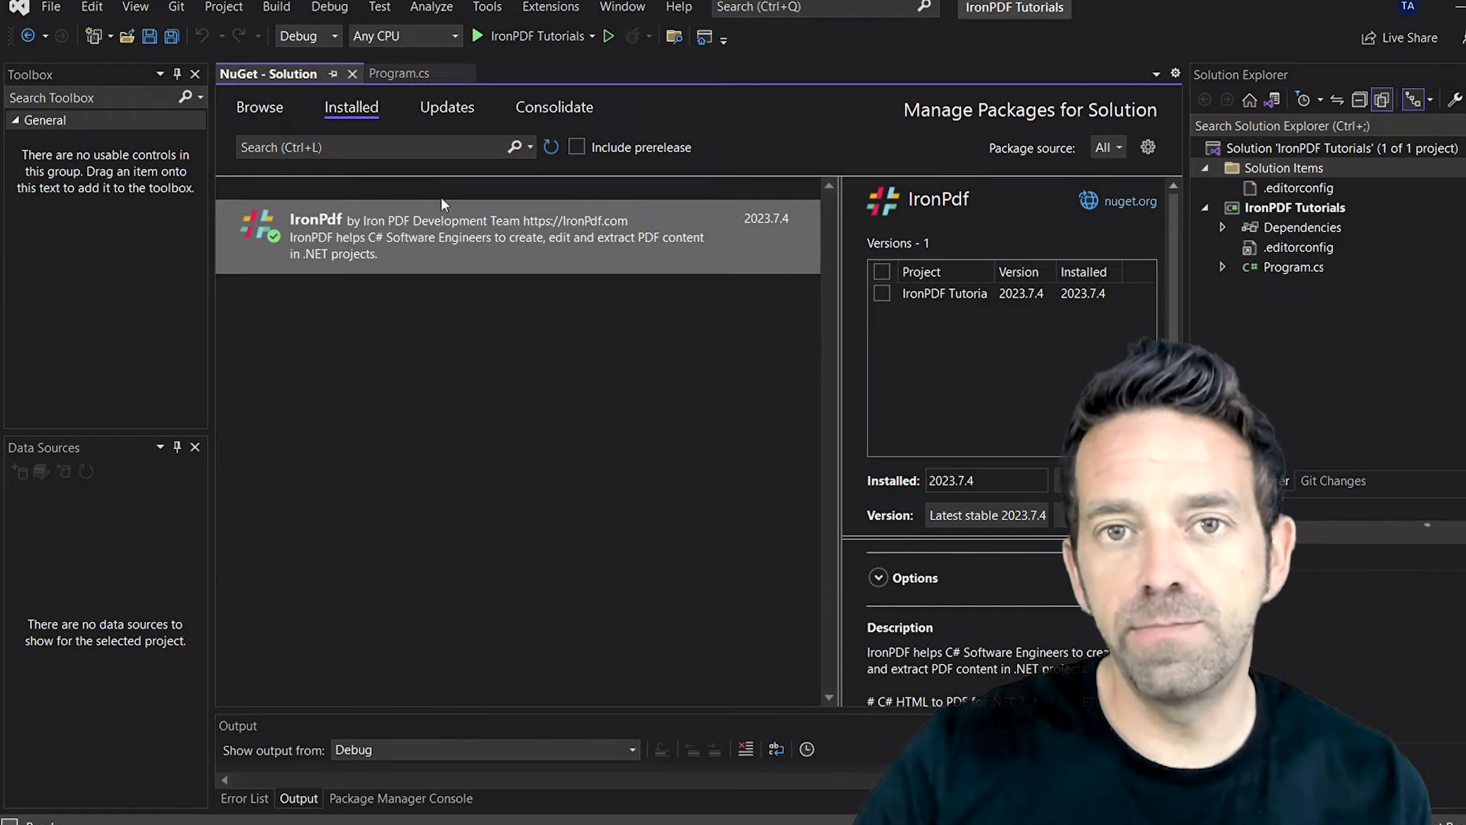
Step: Show the Program.cs source with the IronPdf render-and-merge code
{"action": "left_click", "coordinate": [399, 73]}
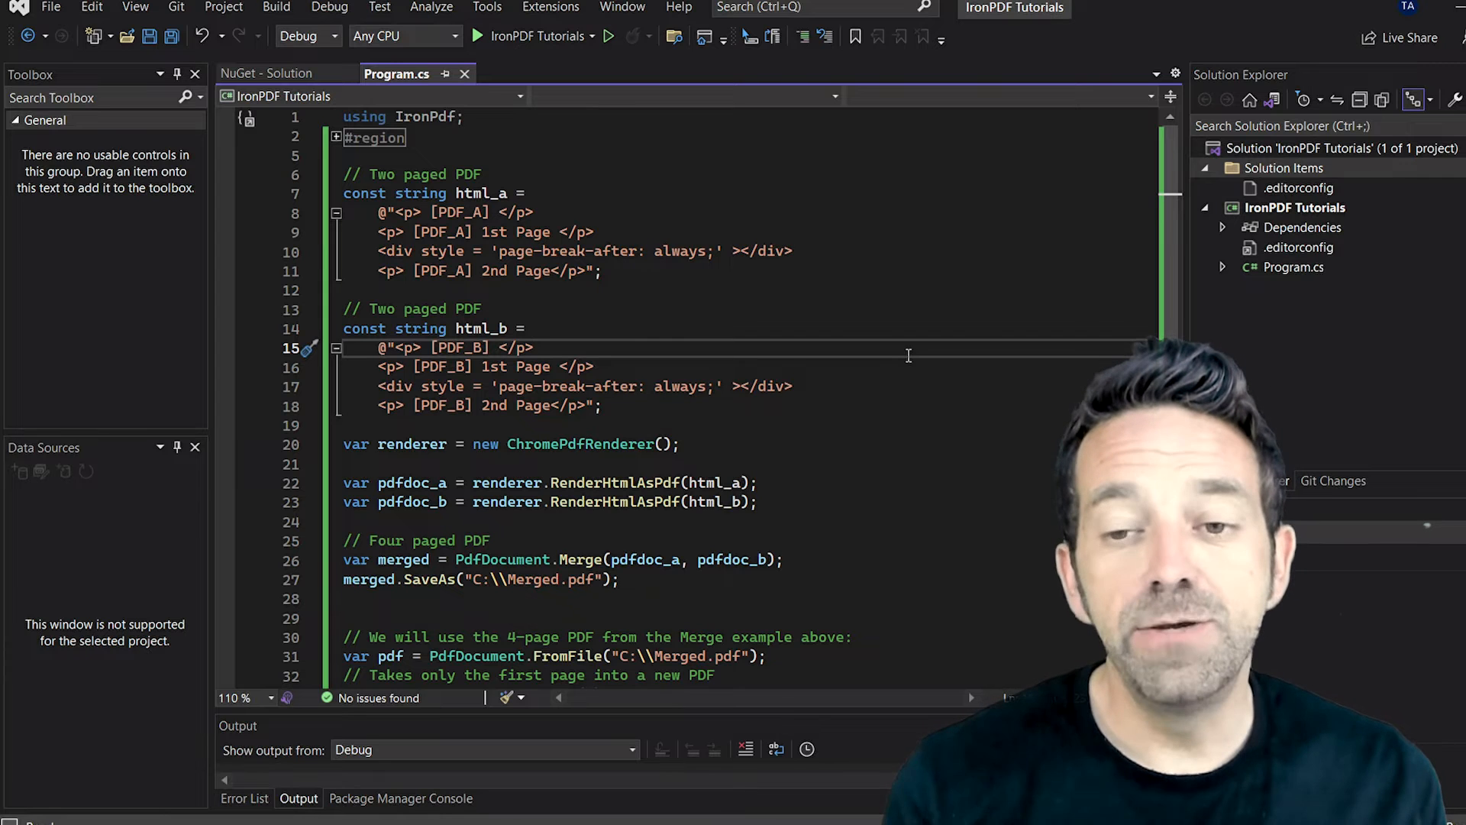
{"action": "scroll", "scroll_direction": "down", "scroll_amount": 3}
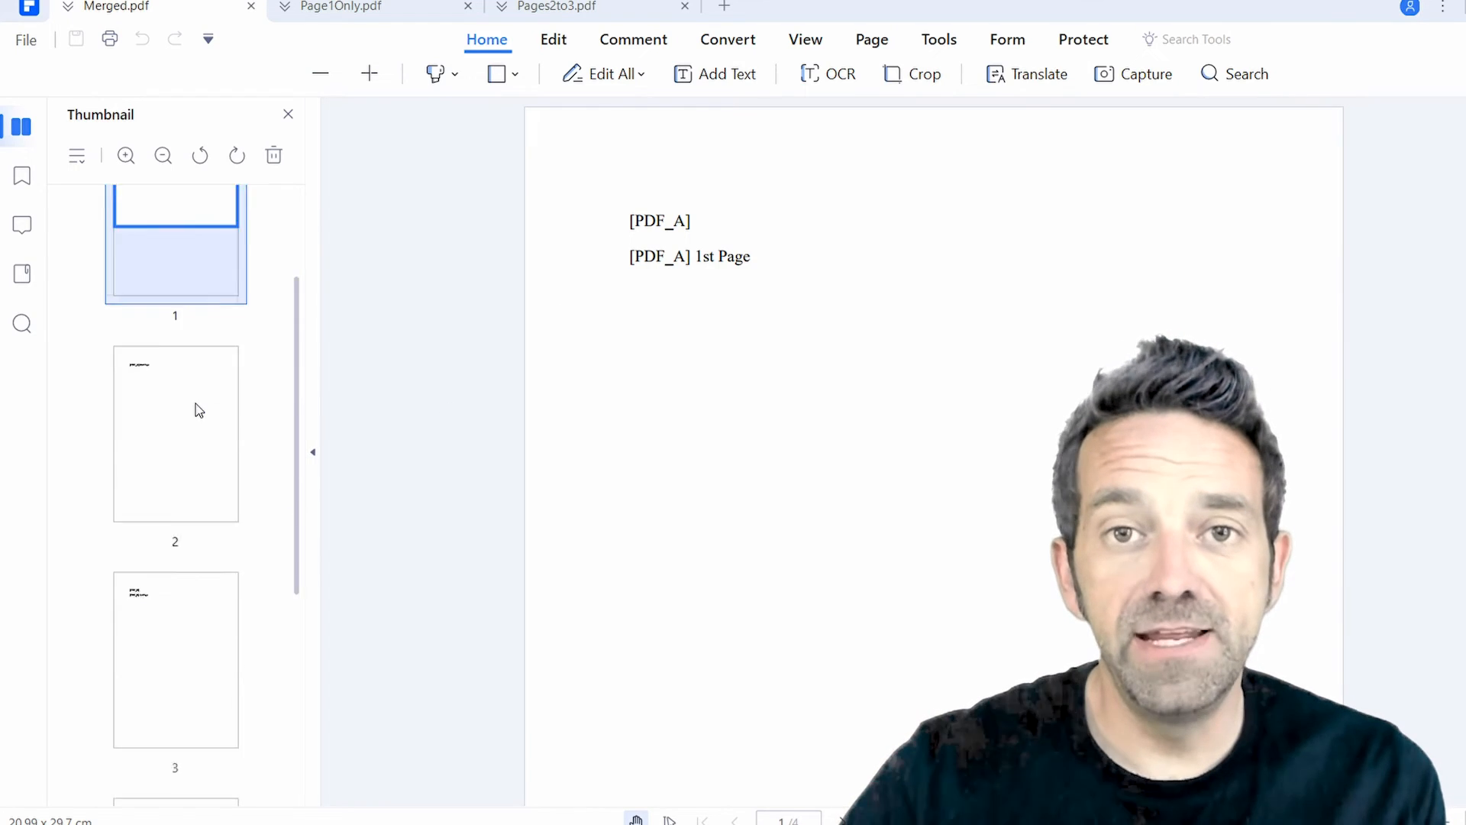
Step: Scroll through Merged.pdf's four pages, then view Page1Only.pdf's single-page thumbnails
{"action": "scroll", "scroll_direction": "down", "scroll_amount": 3}
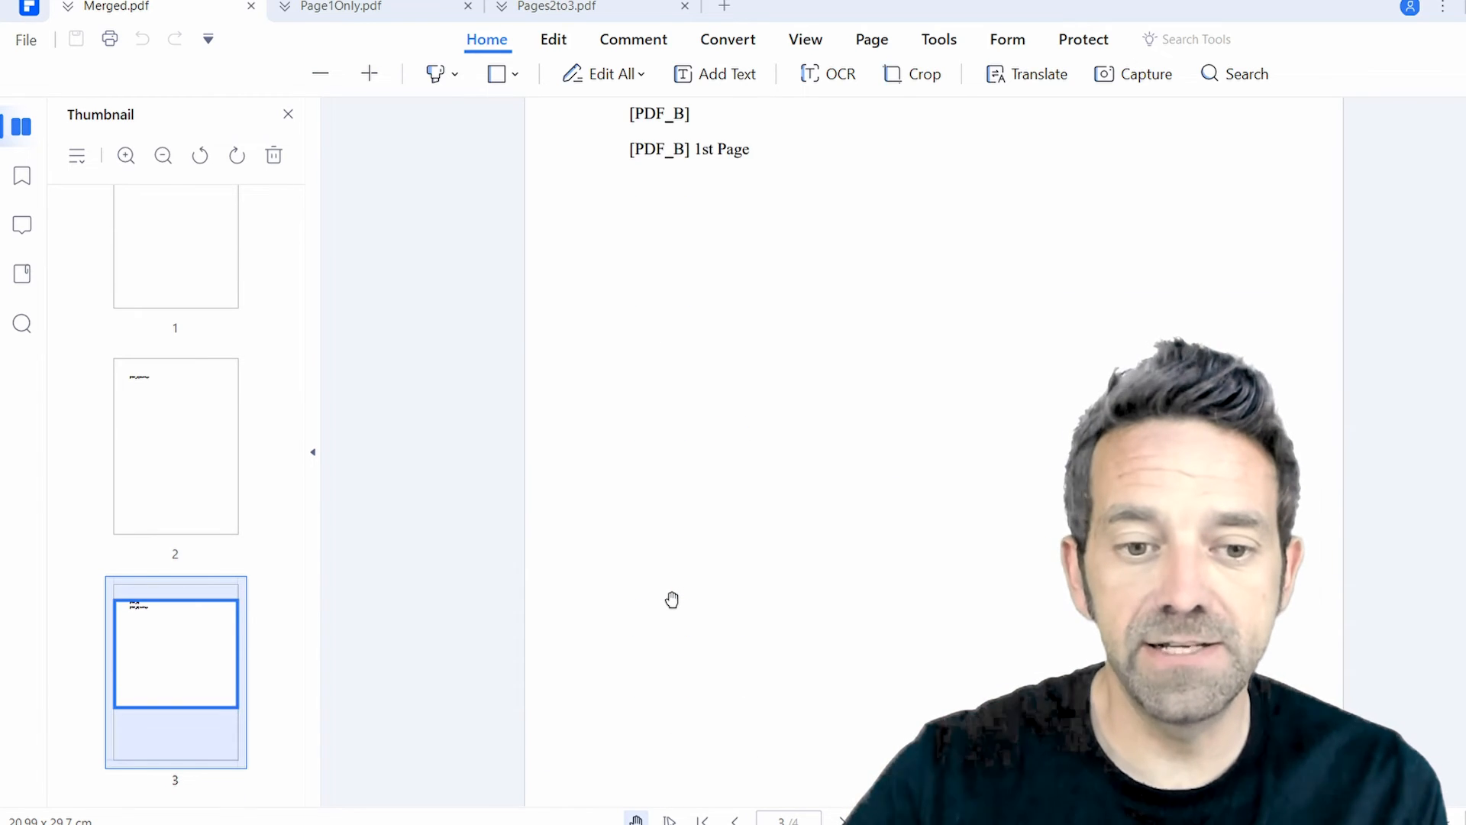
{"action": "scroll", "scroll_direction": "down", "scroll_amount": 3}
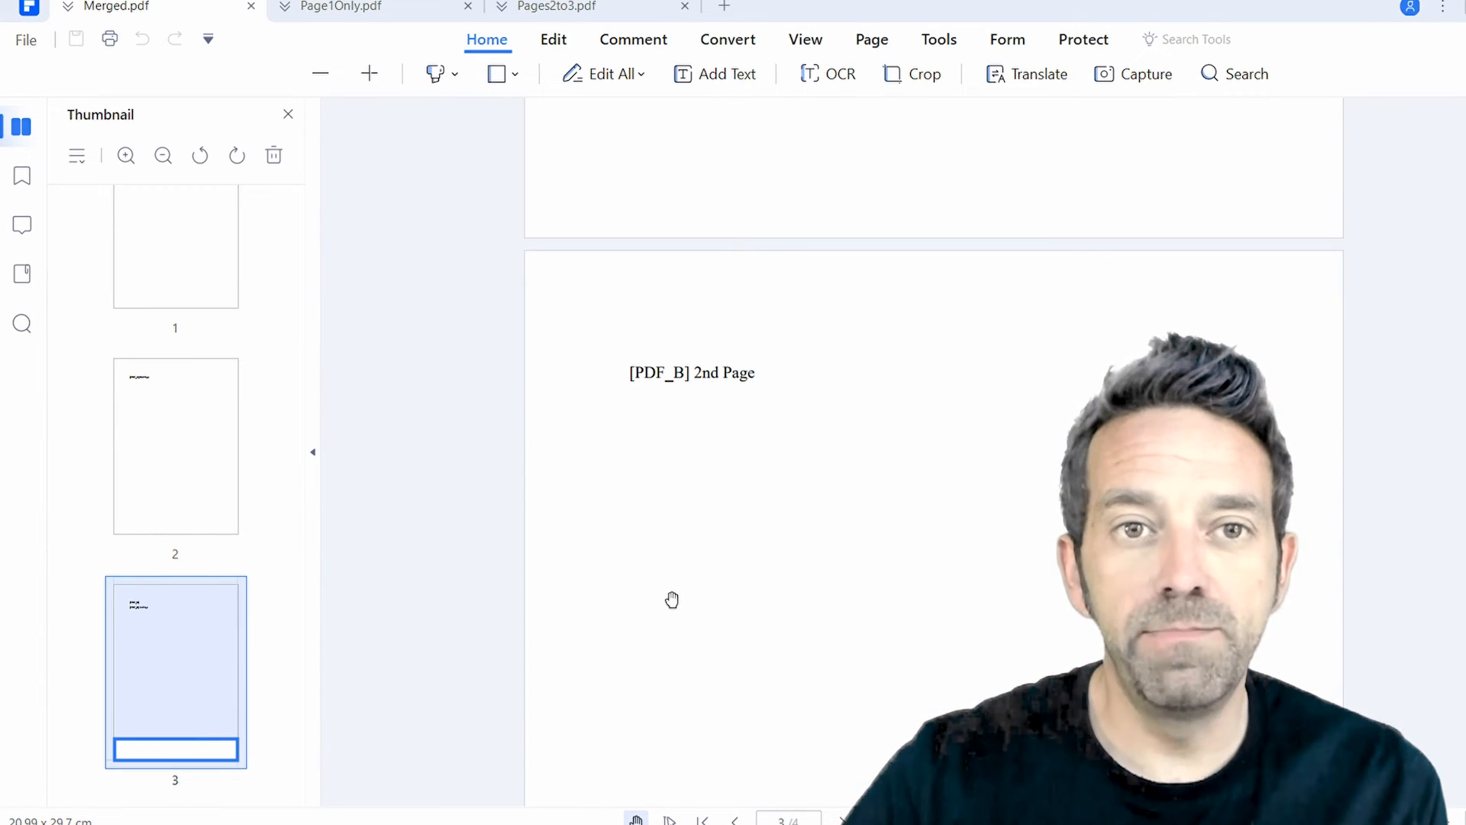
{"action": "left_click", "coordinate": [336, 8]}
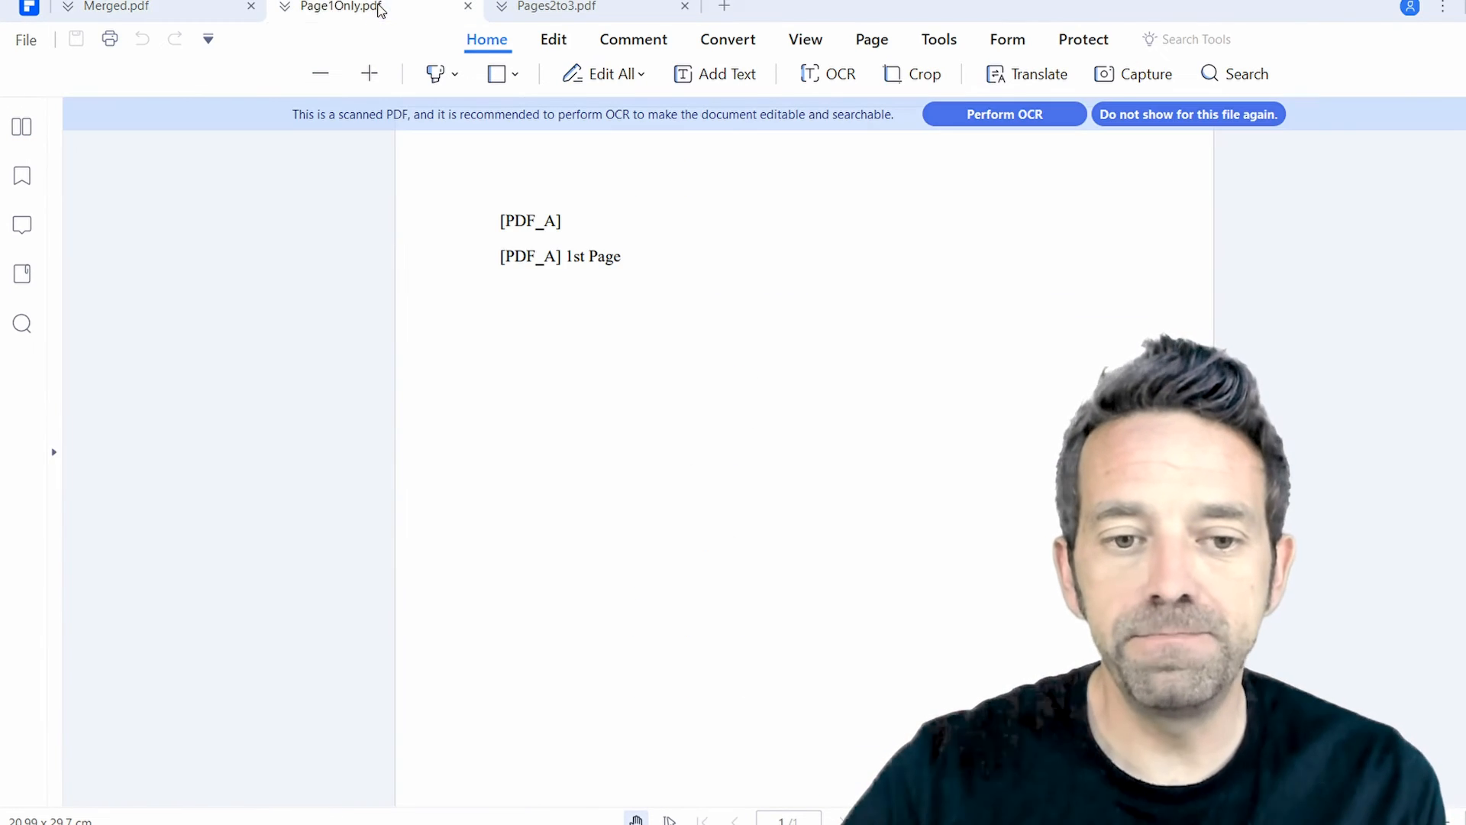
{"action": "left_click", "coordinate": [22, 127]}
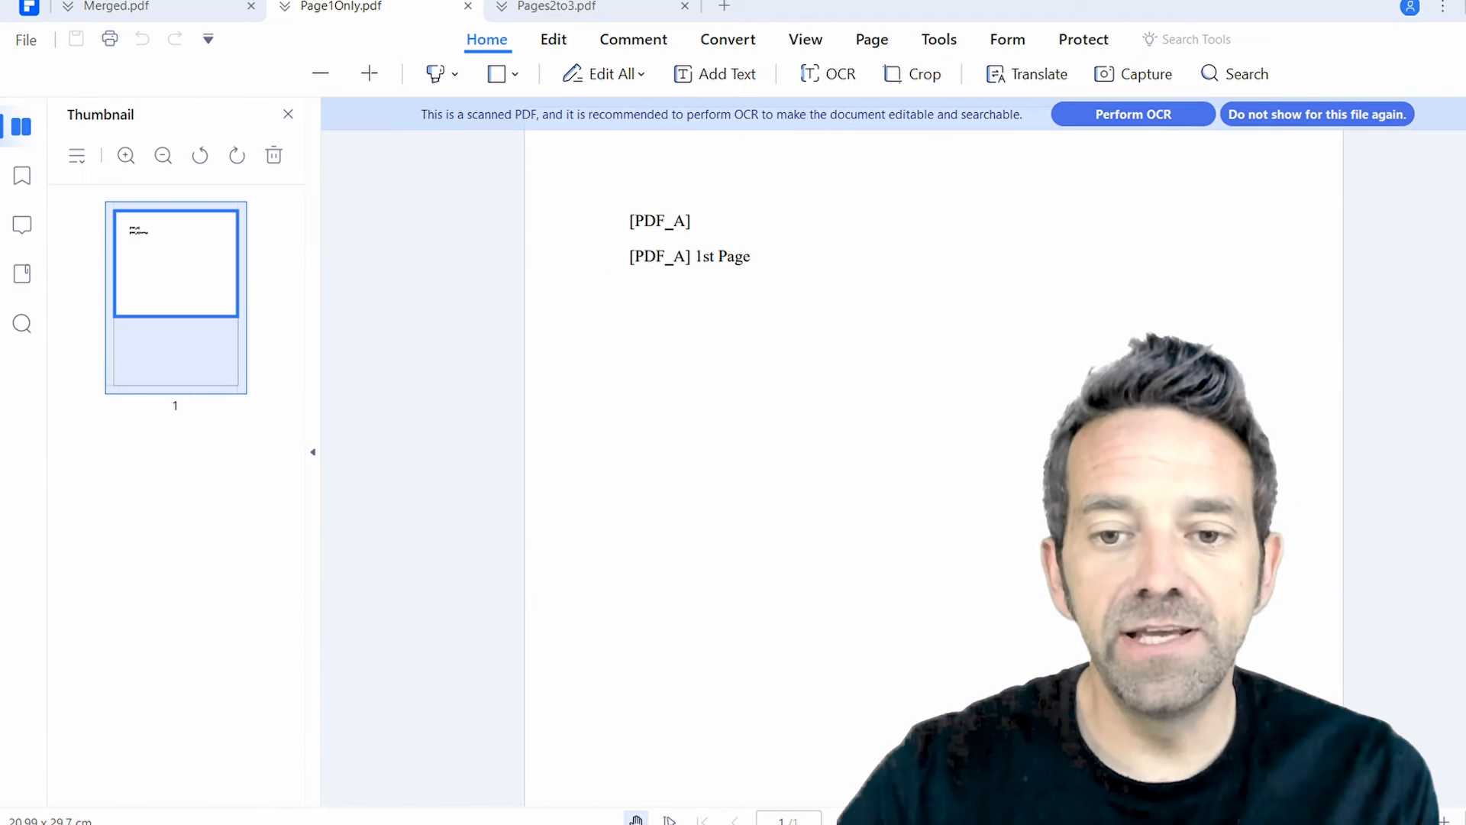
{"action": "left_click", "coordinate": [1316, 114]}
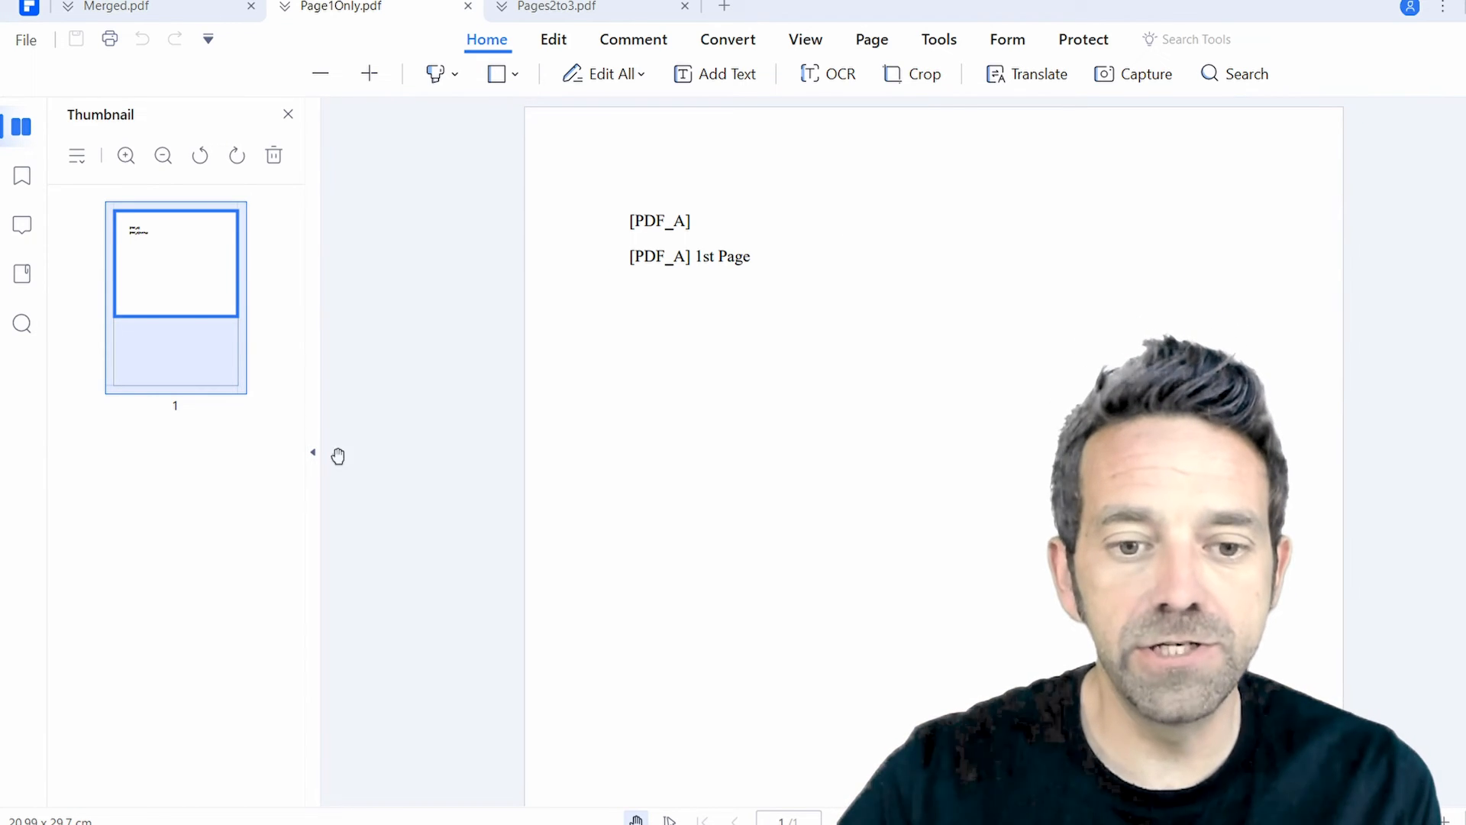
Step: Switch to the Pages2to3.pdf document
{"action": "left_click", "coordinate": [556, 8]}
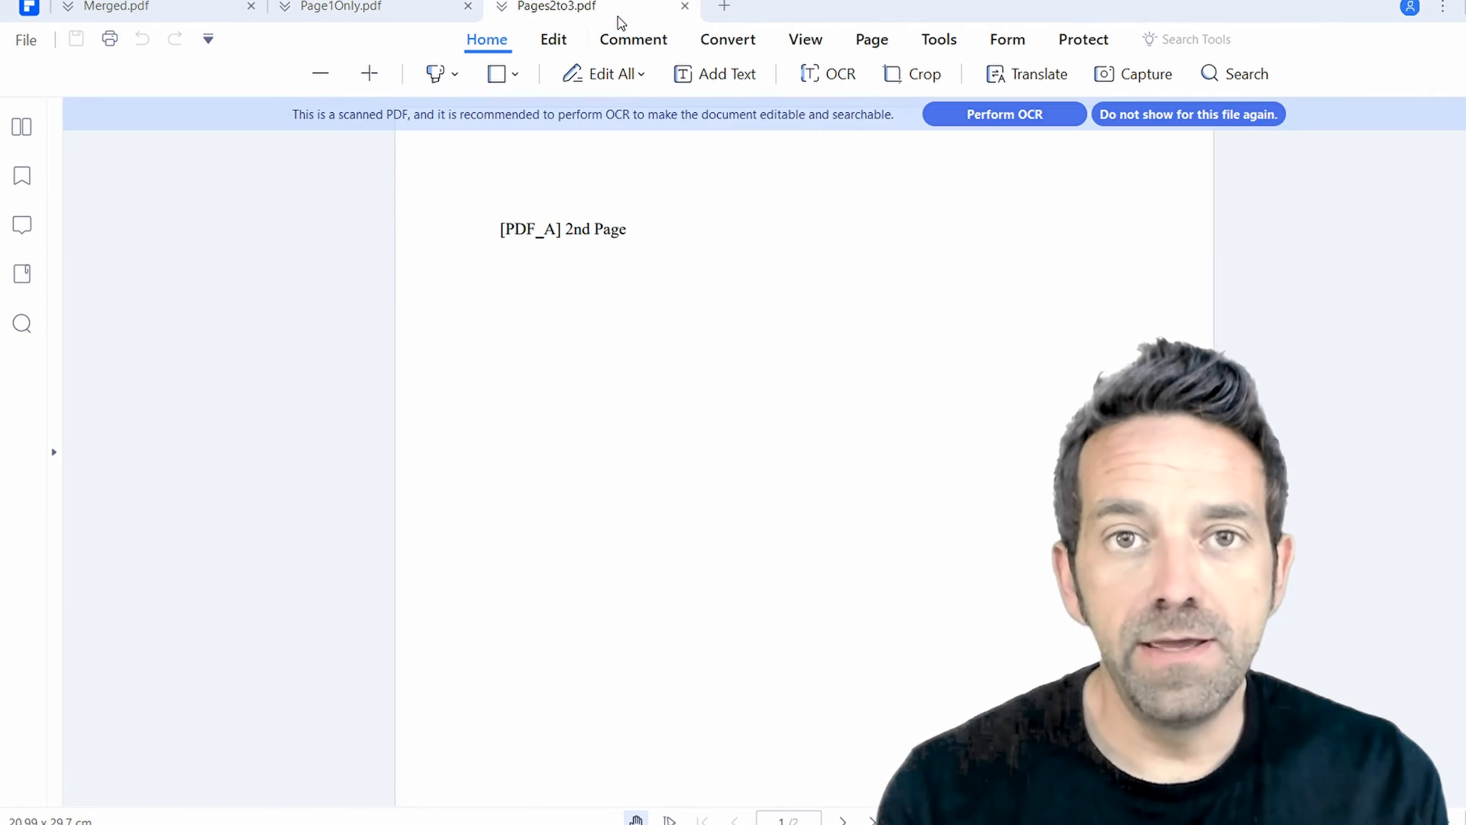
Step: Show Pages2to3.pdf's thumbnails and visit page 2 then page 1, confirming two pages
{"action": "left_click", "coordinate": [1189, 115]}
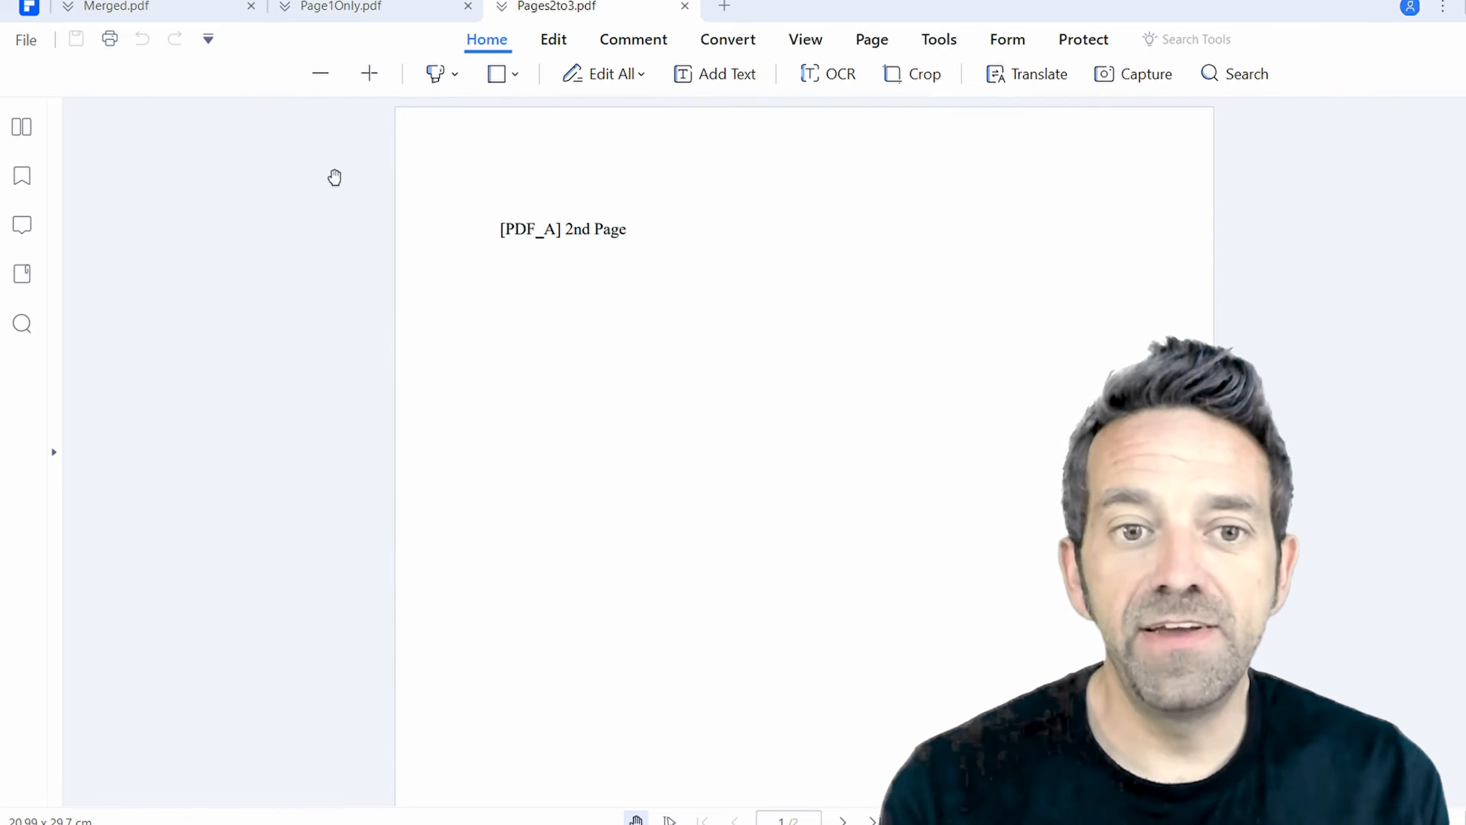
{"action": "left_click", "coordinate": [22, 126]}
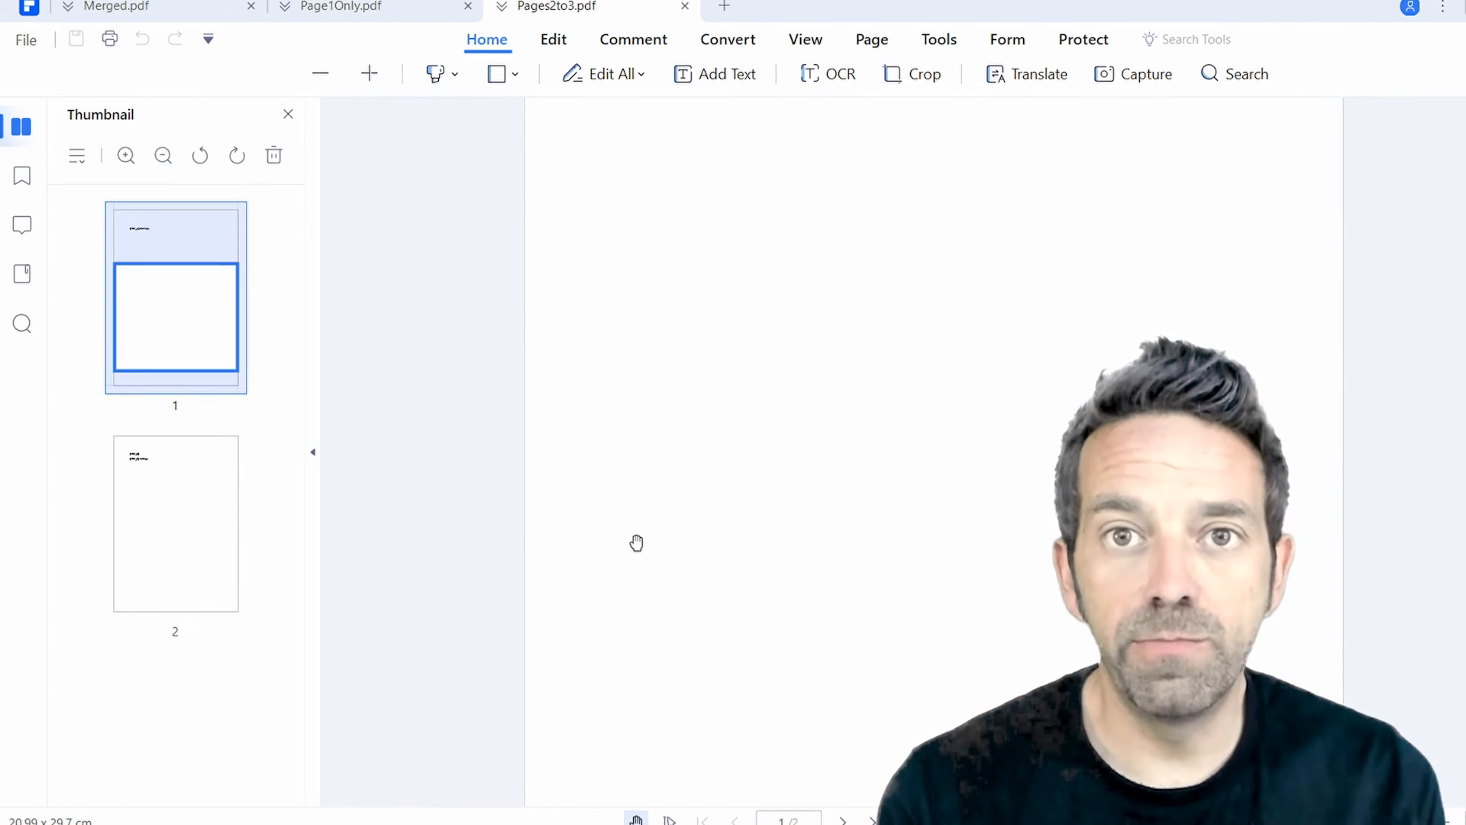
{"action": "left_click", "coordinate": [174, 522]}
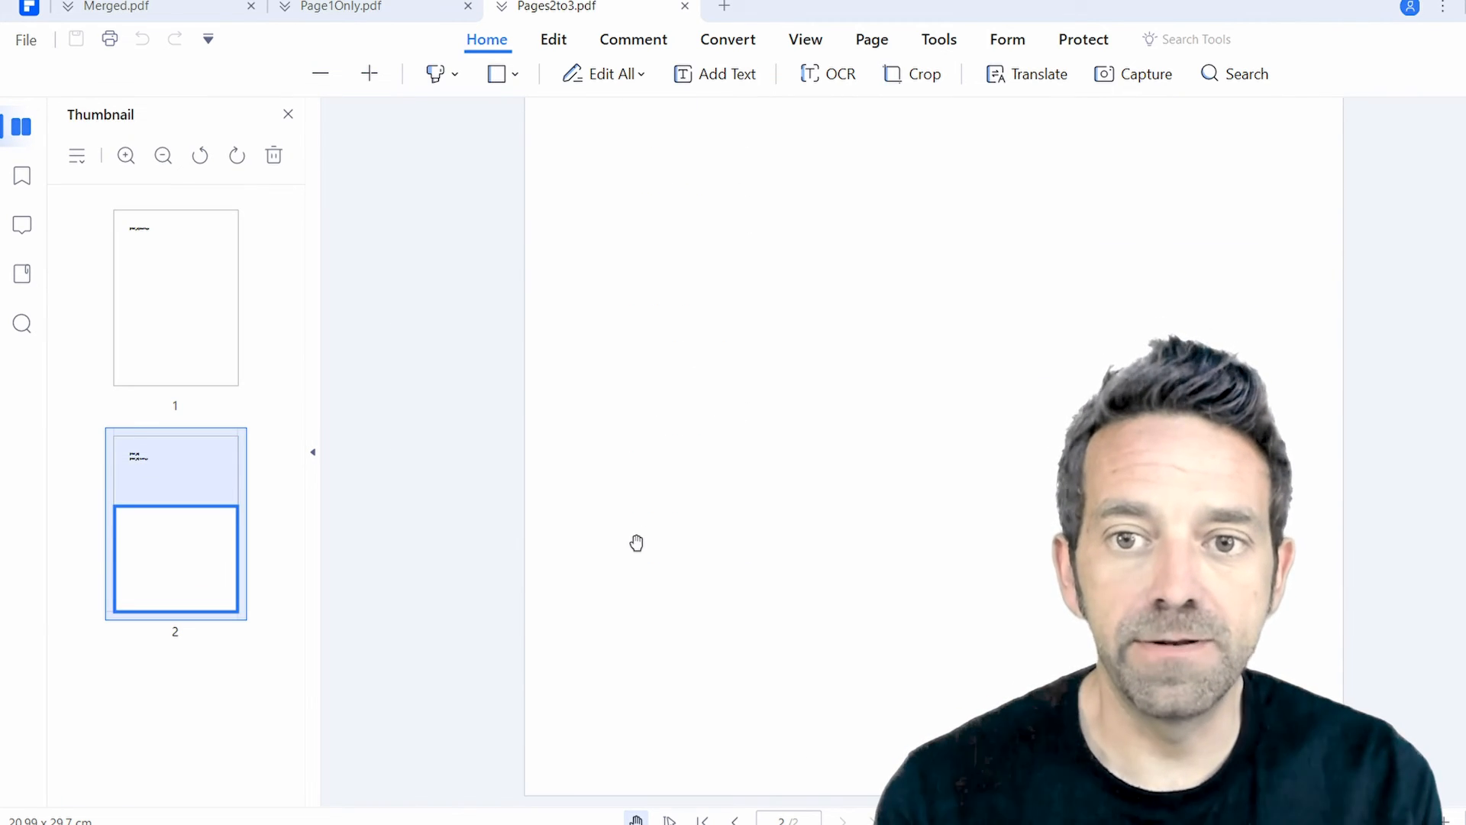
{"action": "left_click", "coordinate": [174, 296]}
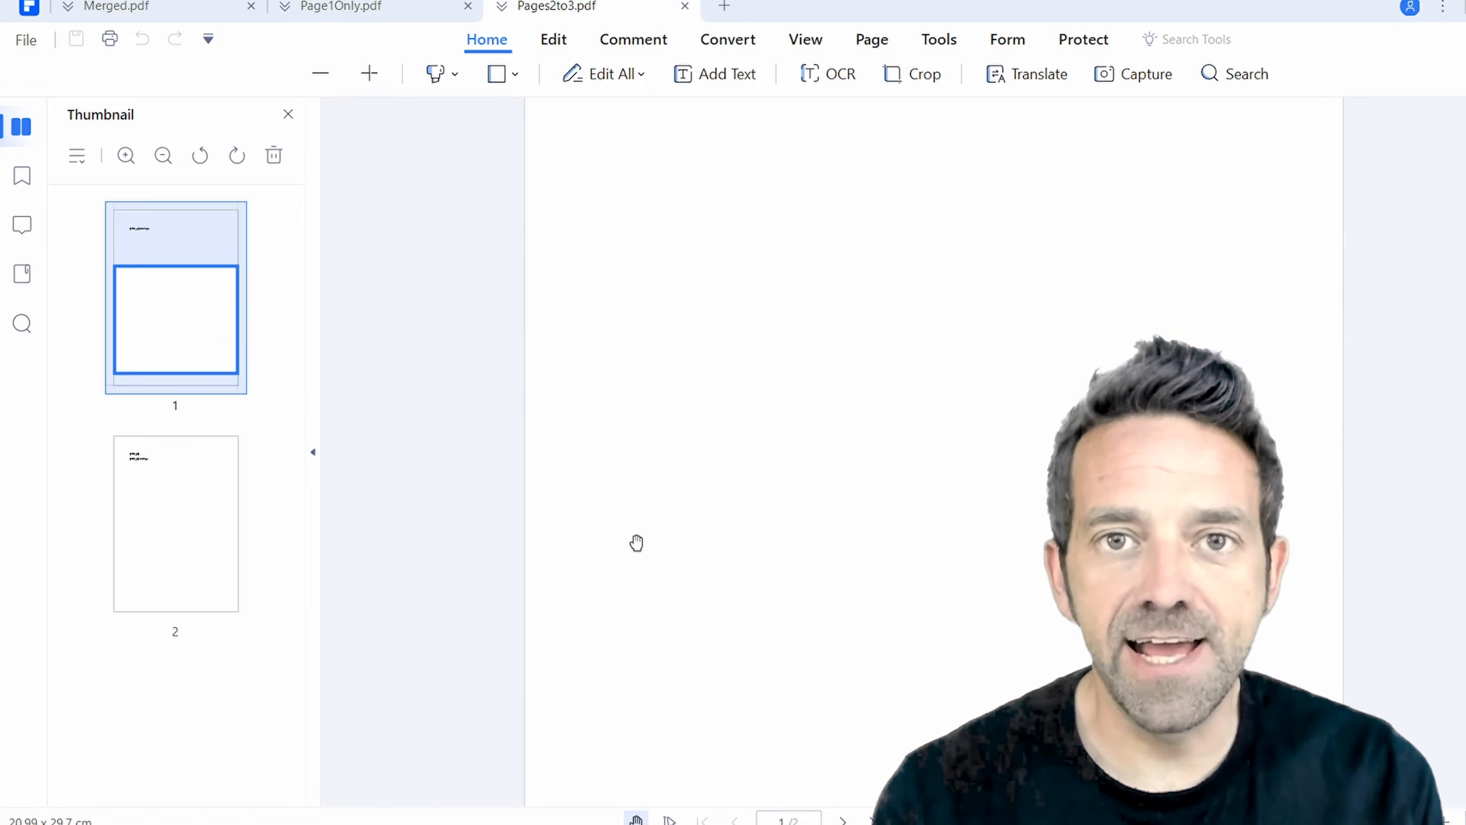